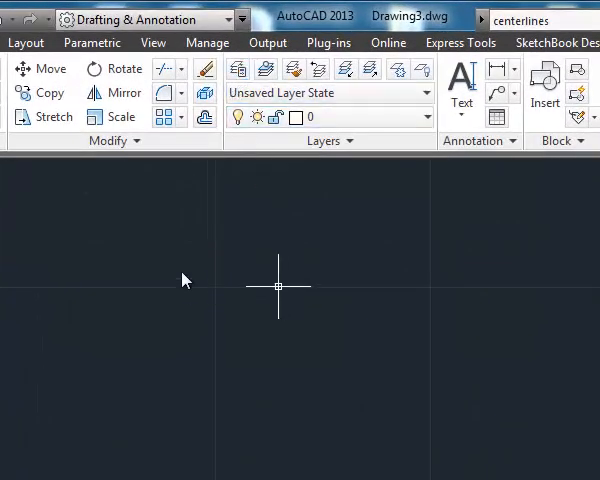
mouse_move(240, 72)
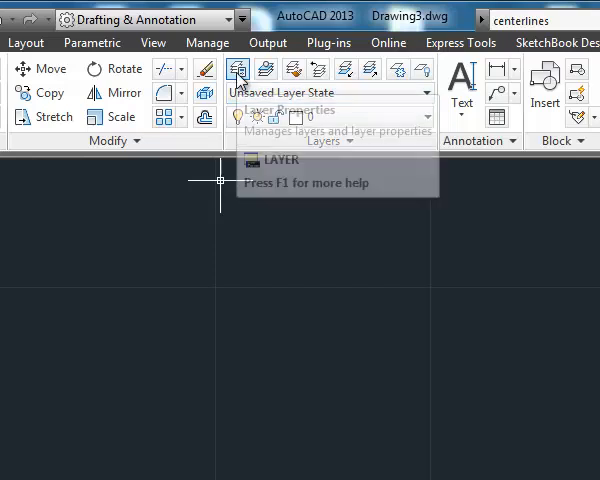
Step: Create a Construction layer and assign it the yellow colour
click(240, 70)
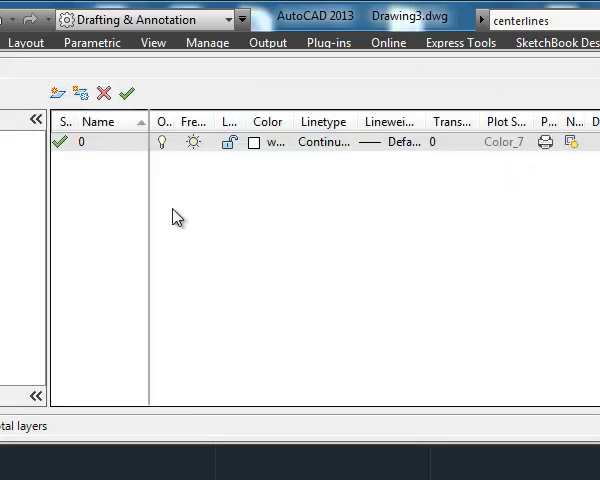
text(Construct)
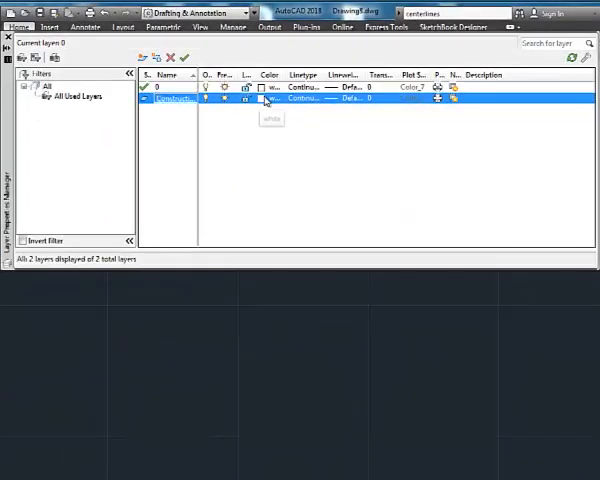
click(264, 100)
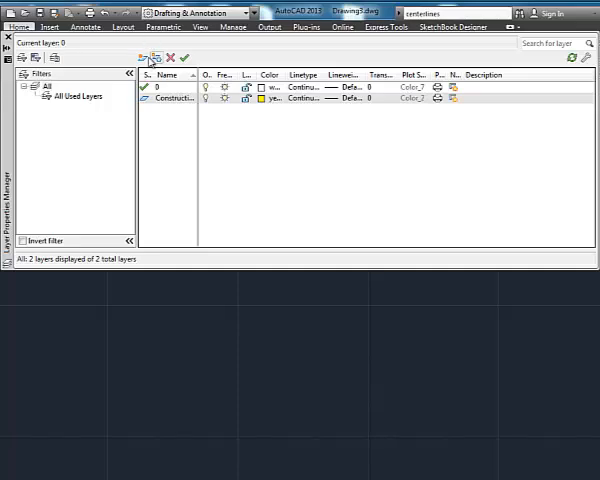
Step: Add another new layer and set its colour to red
click(148, 56)
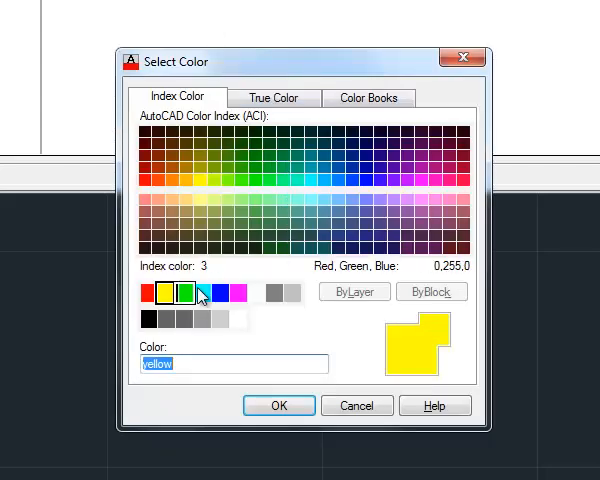
click(336, 178)
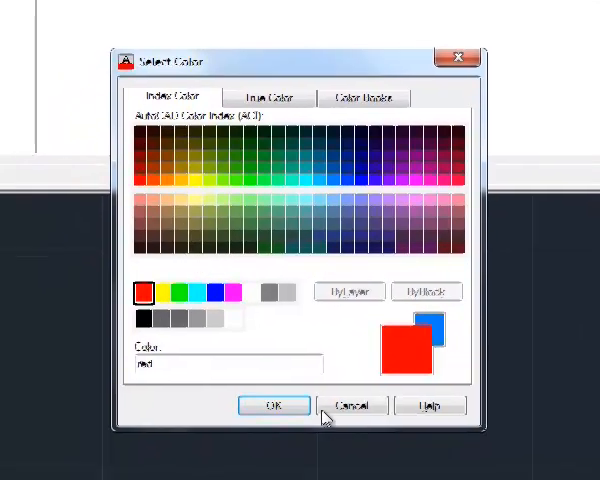
click(272, 404)
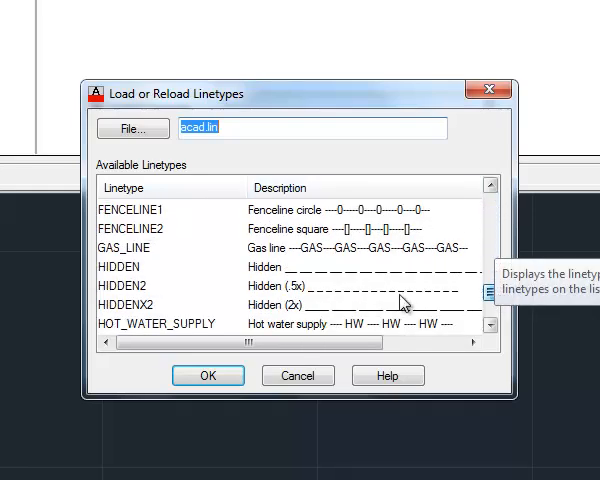
Step: Load HIDDEN2 and CENTER2 from acad.lin and assign CENTER2 to the Center layer
click(206, 376)
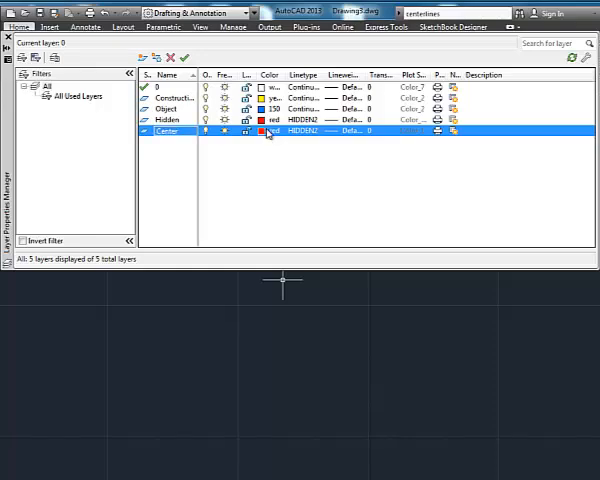
click(270, 132)
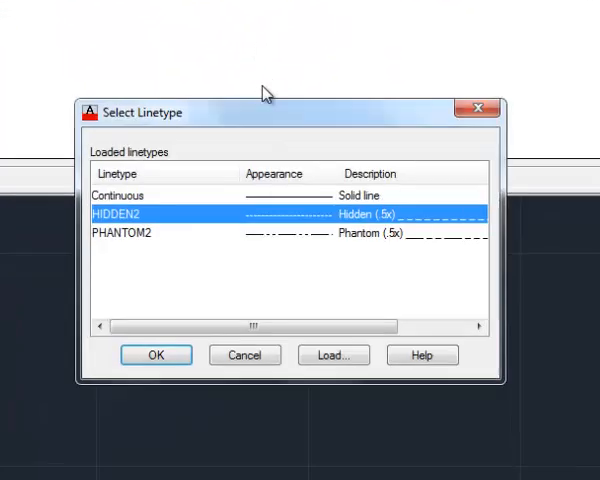
click(334, 354)
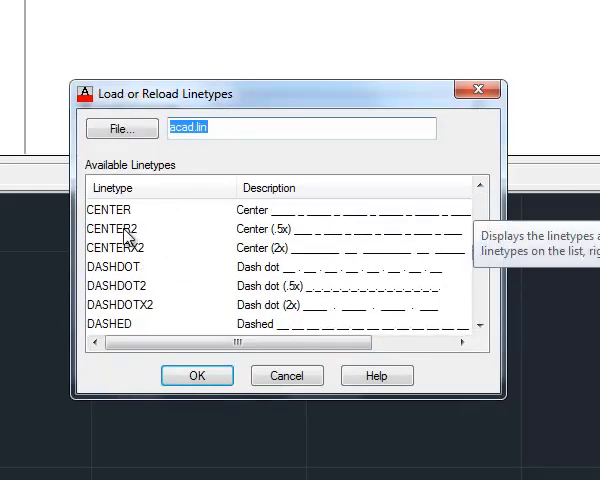
click(196, 376)
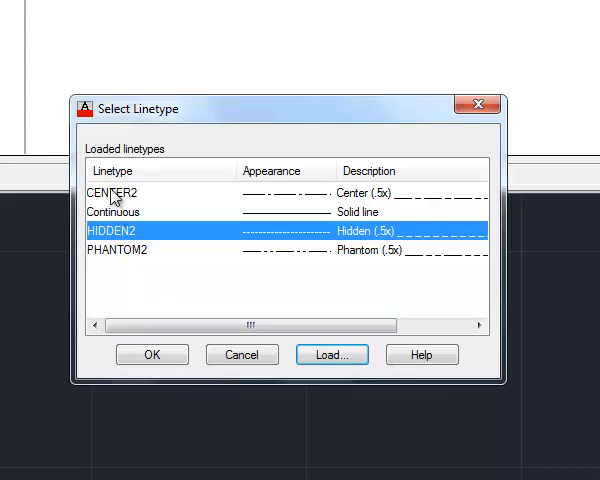
click(152, 354)
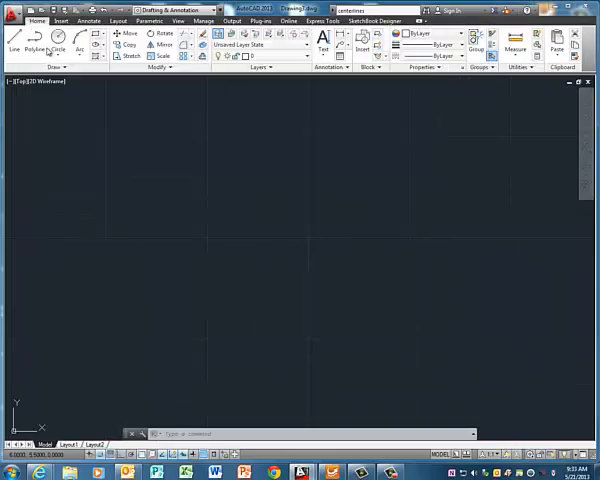
Step: Make Construction current, place a vertical XLINE and offset it at distance 1
click(304, 56)
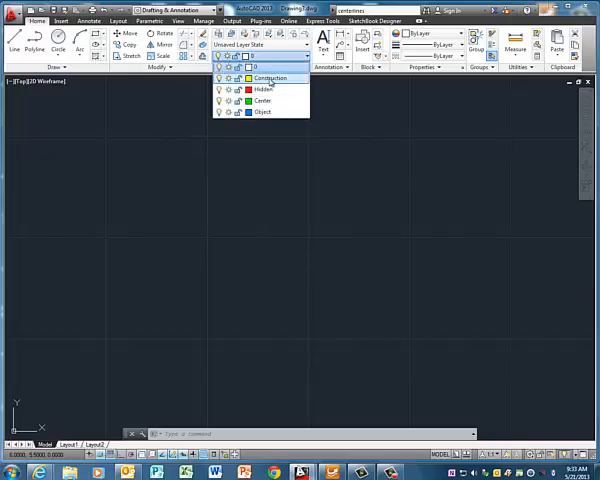
click(268, 76)
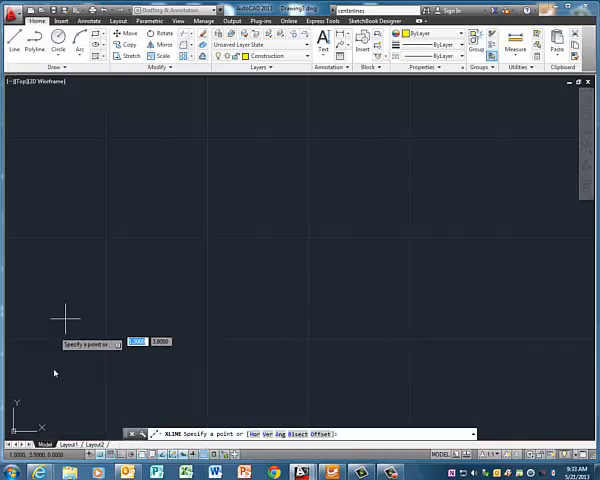
click(64, 316)
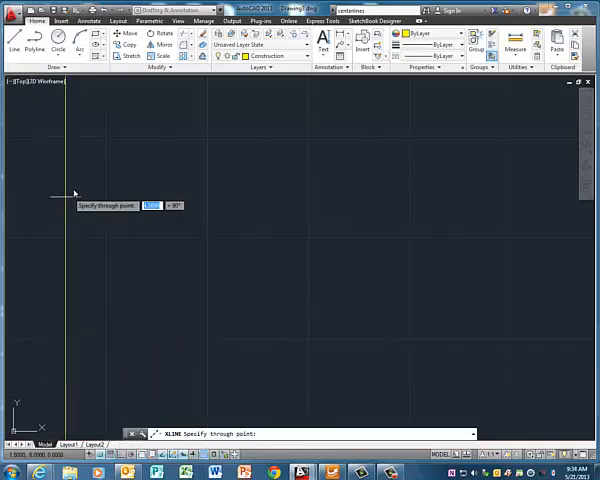
right_click(76, 290)
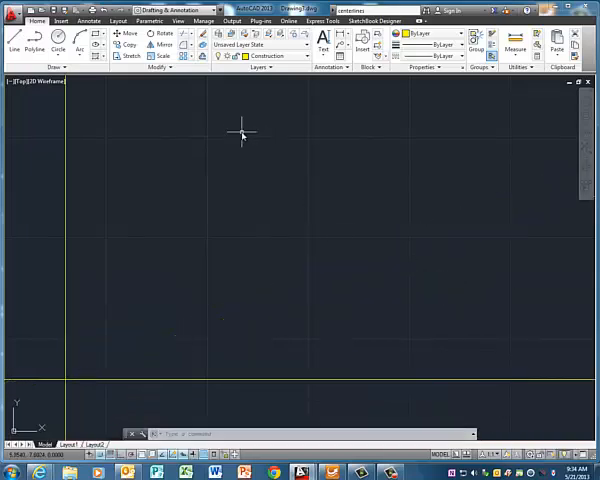
mouse_move(196, 160)
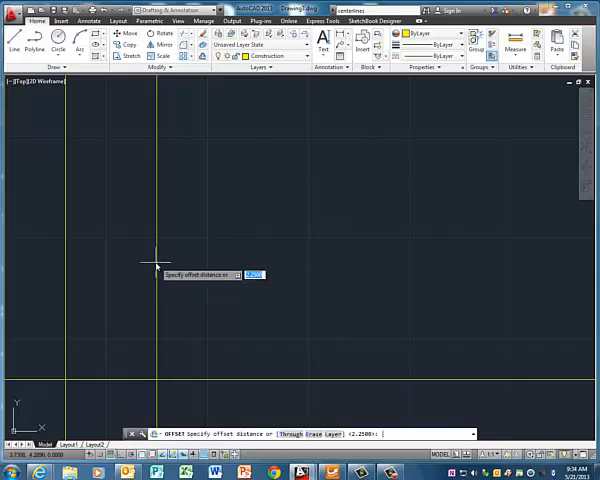
text(1)
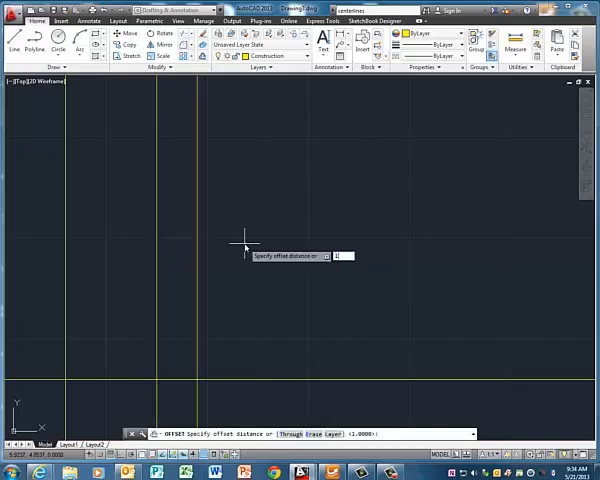
Step: Offset more construction lines, then trace the view outline corners along the grid
key(enter)
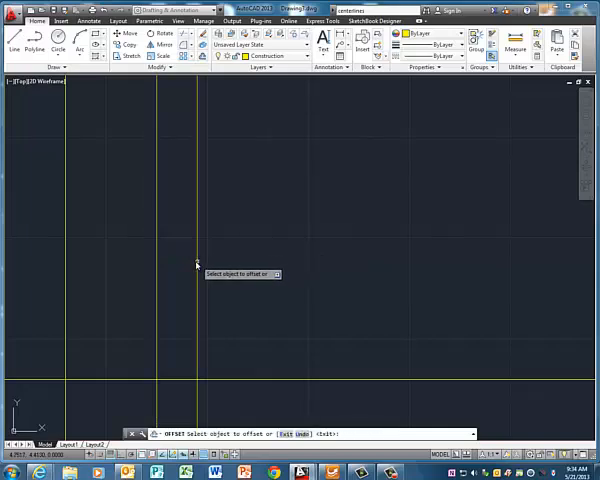
click(196, 264)
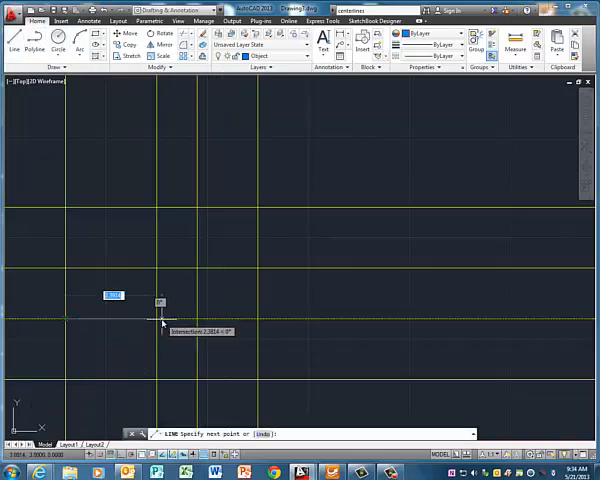
click(160, 302)
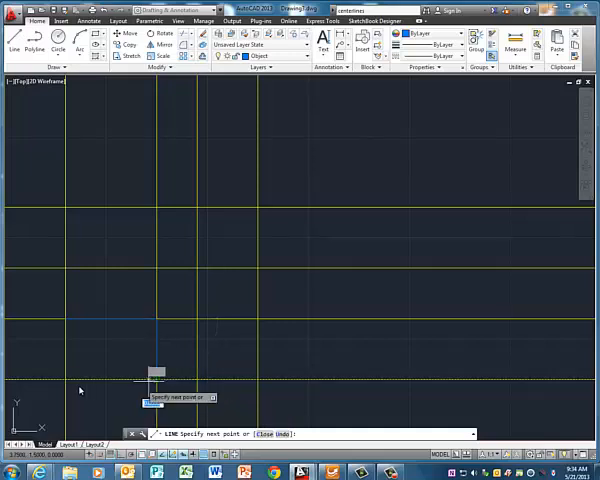
mouse_move(72, 322)
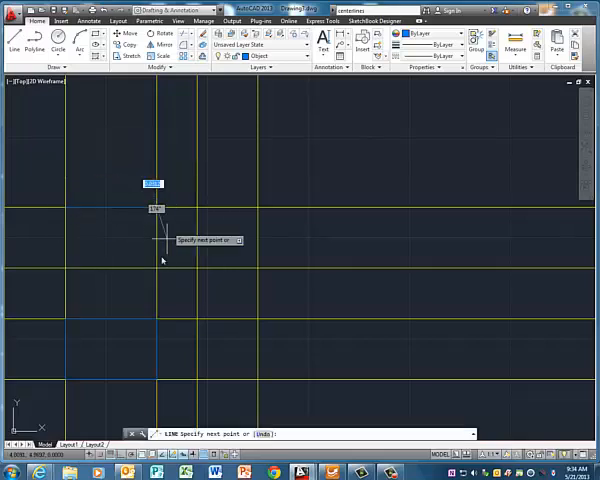
click(64, 270)
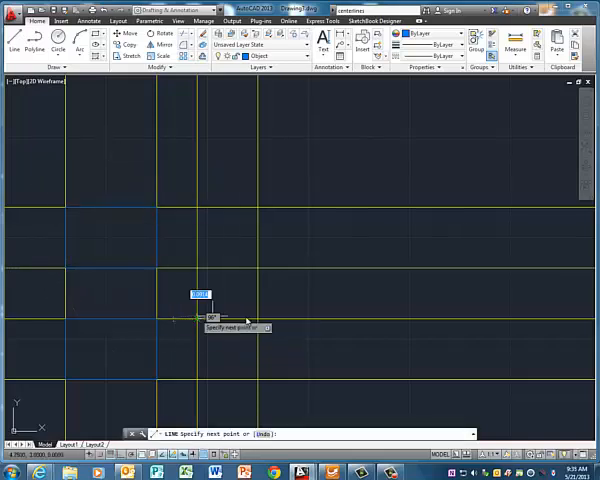
mouse_move(270, 376)
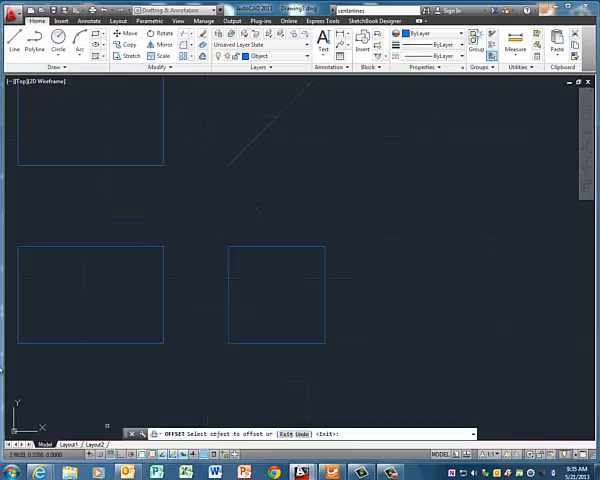
mouse_move(16, 300)
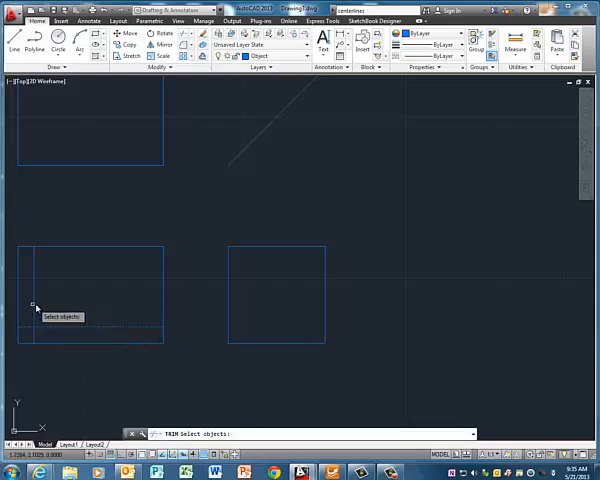
Step: Project an edge from the lower-left view toward the other views
click(30, 304)
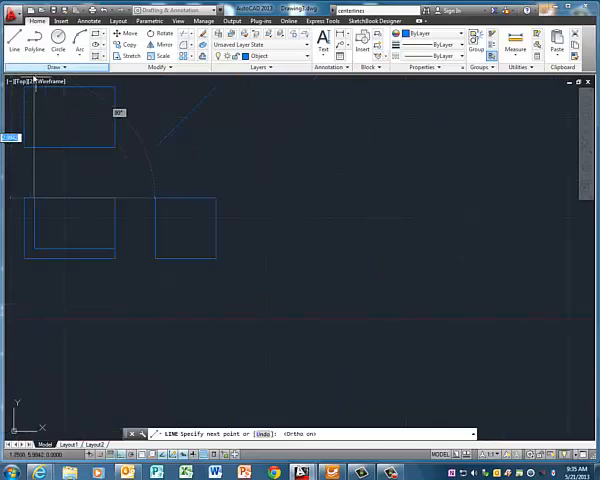
mouse_move(144, 104)
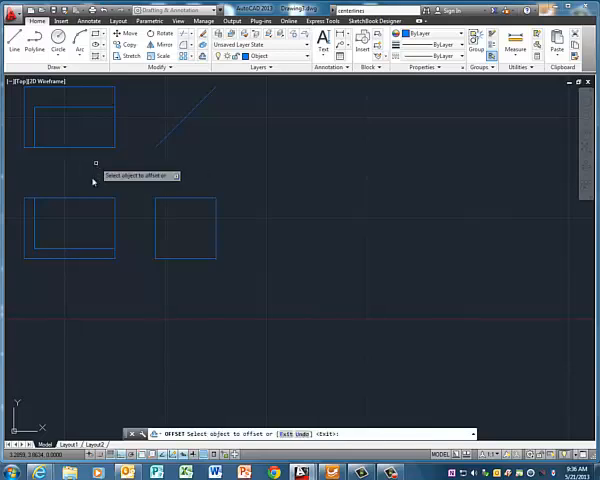
mouse_move(112, 228)
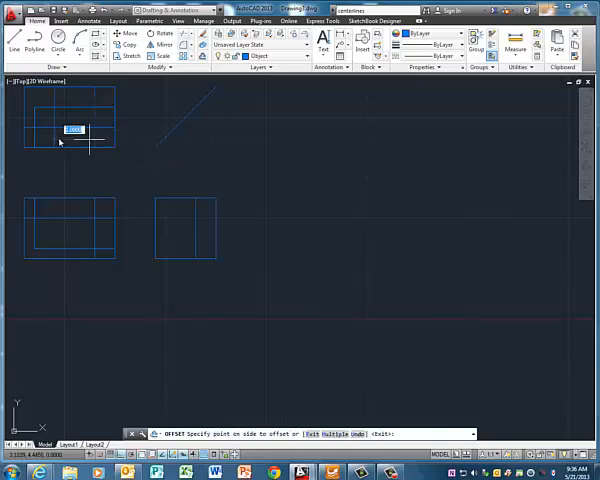
mouse_move(50, 212)
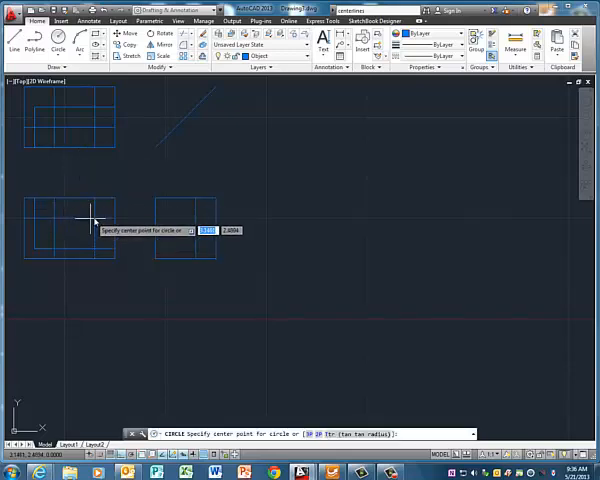
Step: Draw the hole circles by centre and radius in the left-hand views
click(92, 218)
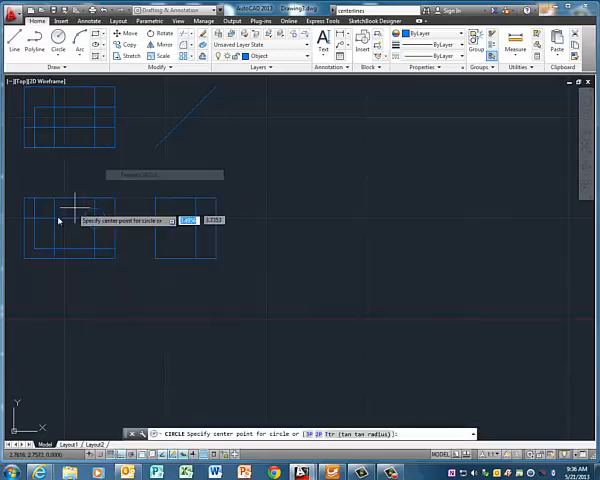
click(60, 210)
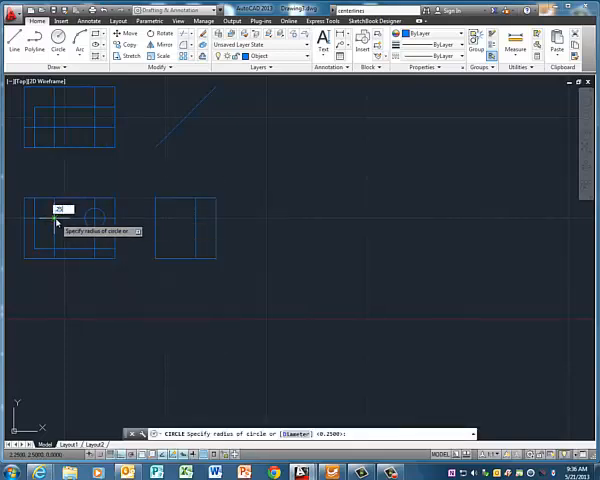
click(88, 216)
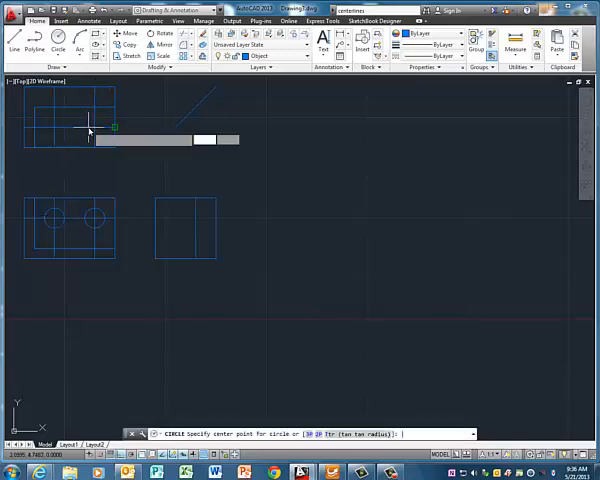
click(98, 128)
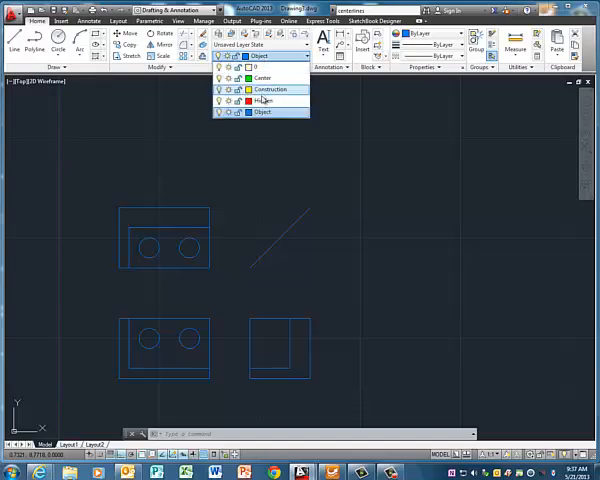
Step: Make the Hidden layer current and draw vertical hidden lines from the hole edges
click(260, 100)
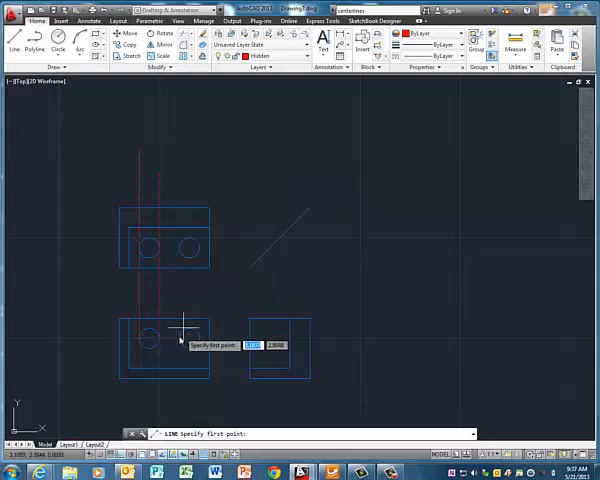
right_click(180, 338)
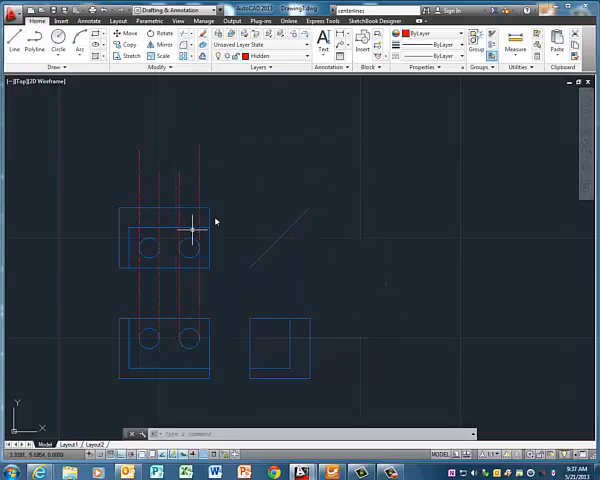
click(14, 48)
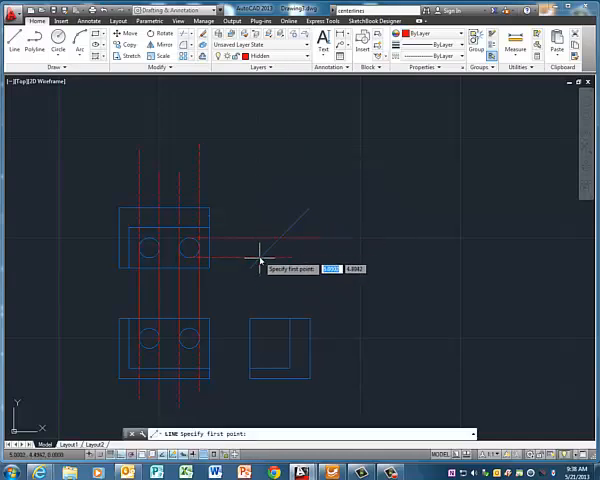
click(256, 262)
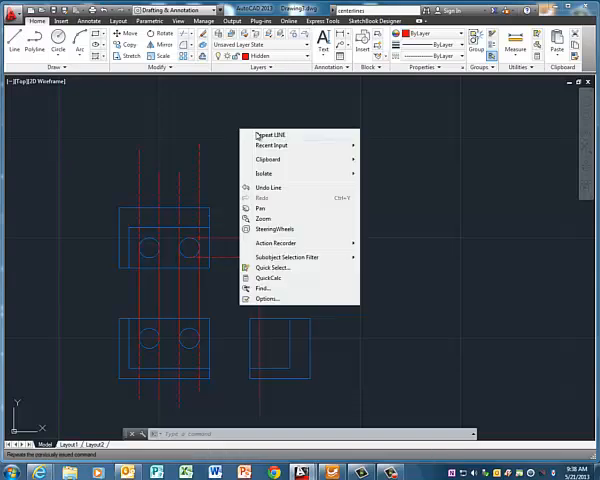
Step: Trim the excess hidden line segments back to the view edges
click(272, 134)
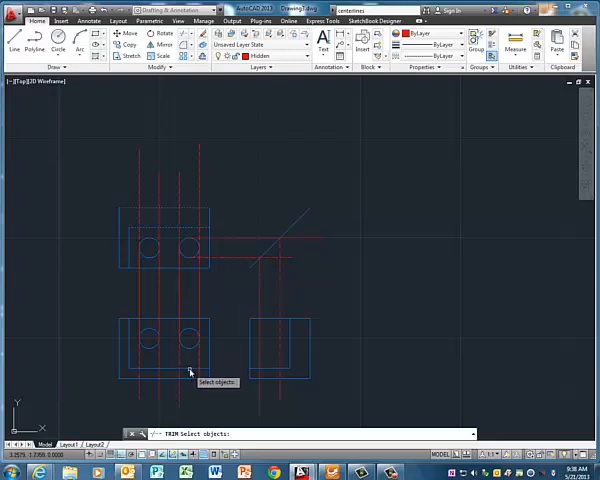
mouse_move(256, 368)
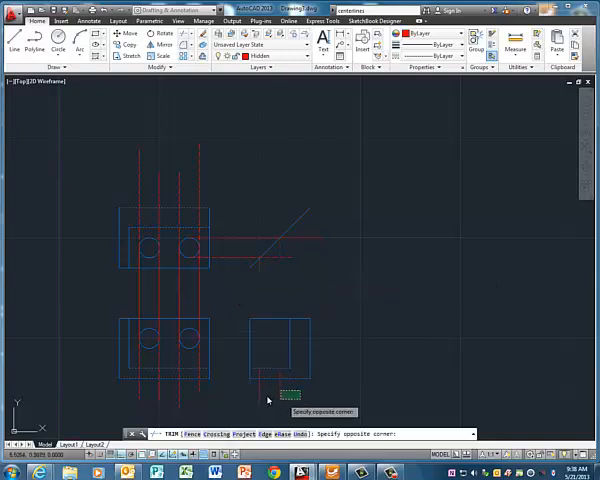
click(184, 348)
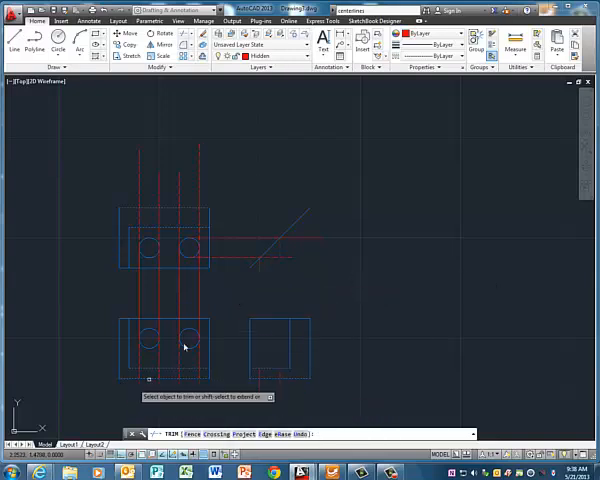
click(184, 344)
text(line)
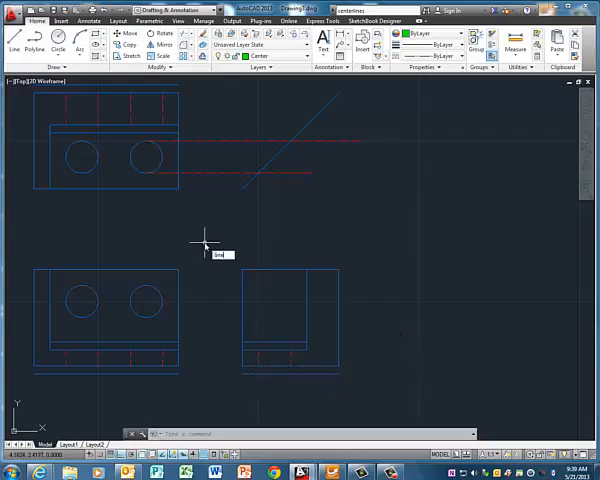
mouse_move(140, 300)
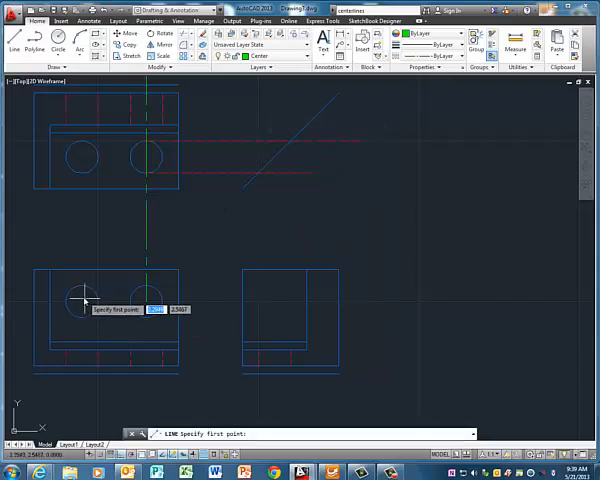
mouse_move(82, 304)
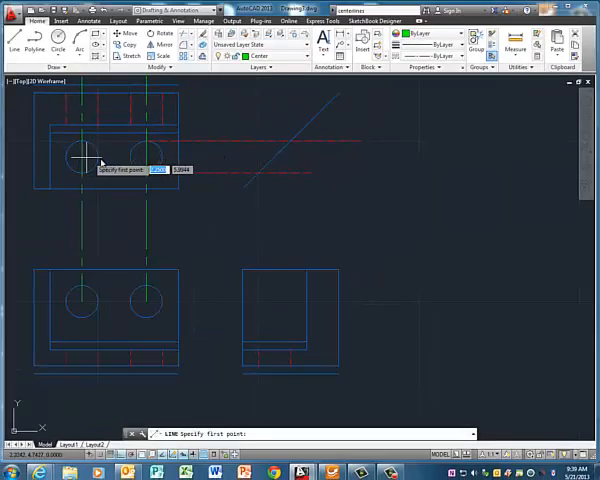
Step: Draw a center line through a hole on the Center layer
click(84, 156)
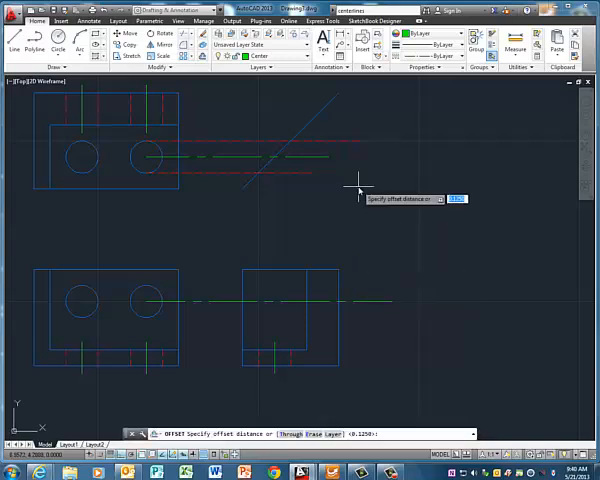
Step: Offset the remaining center lines across the holes and side view
key(enter)
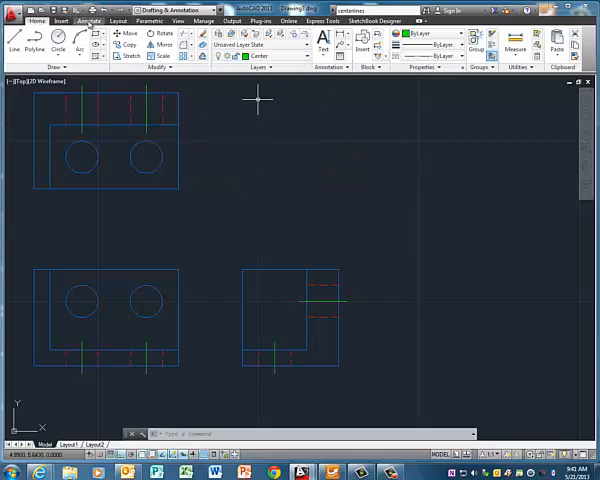
Step: Adjust the dimension style for center marks, then center-mark each hole circle by repeating the command
click(88, 20)
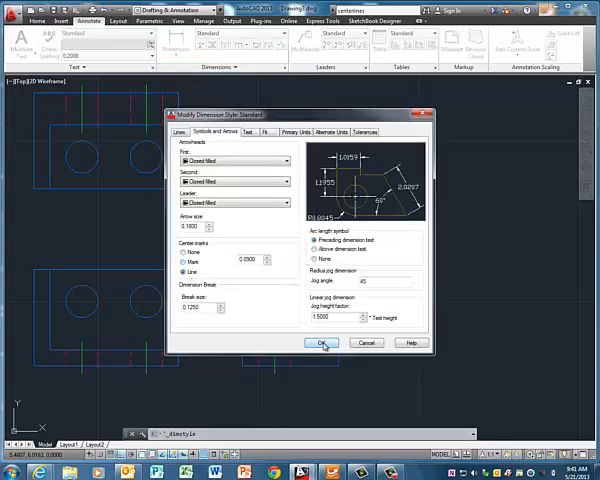
click(322, 344)
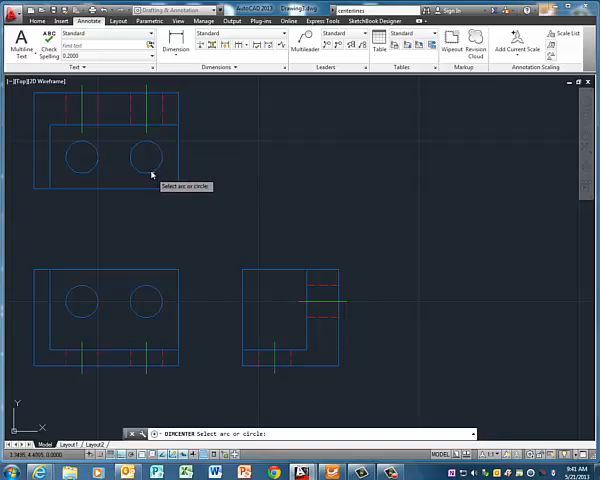
right_click(144, 170)
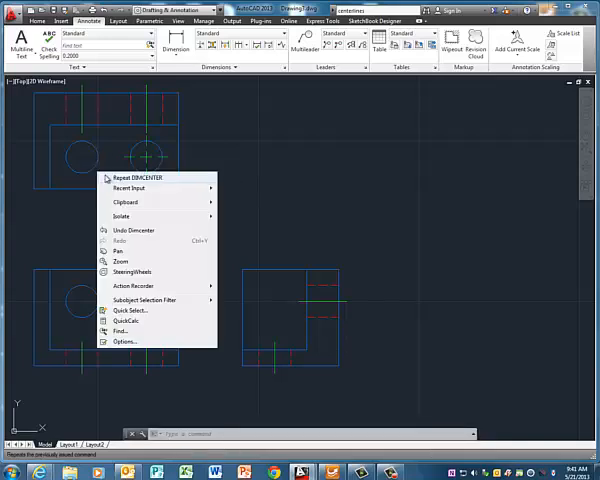
click(190, 202)
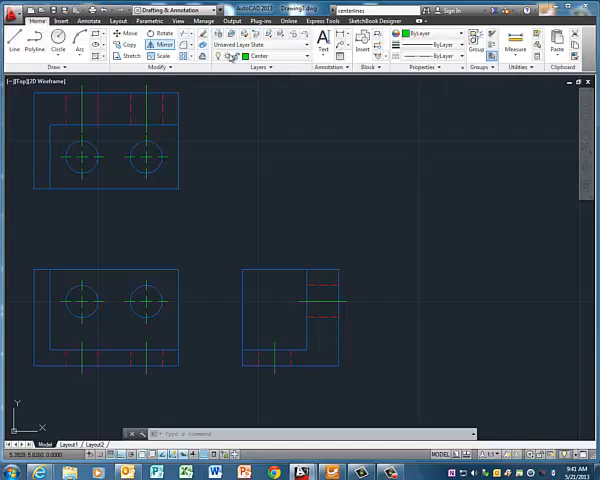
Step: Add the single-line text 'Rausch' to the right of the top view
click(324, 42)
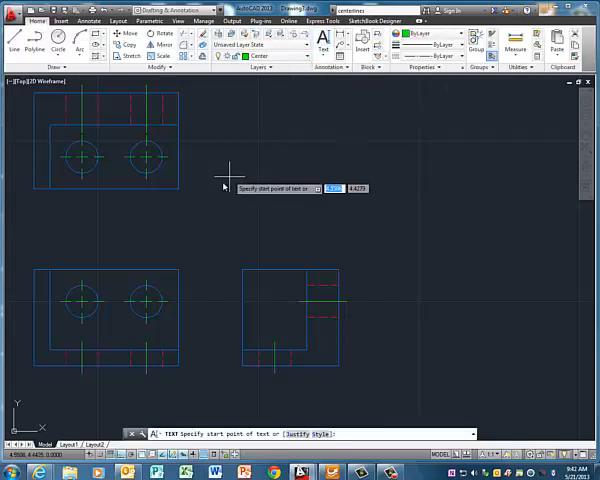
click(224, 188)
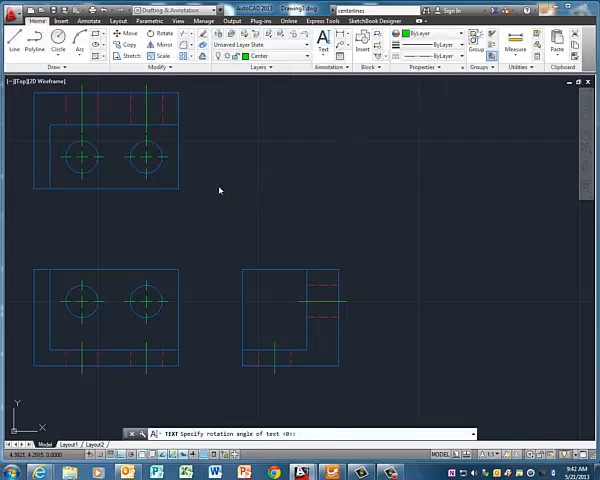
text(Rausch)
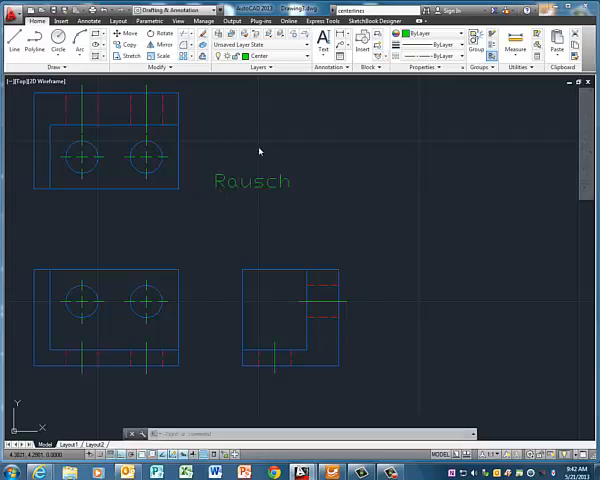